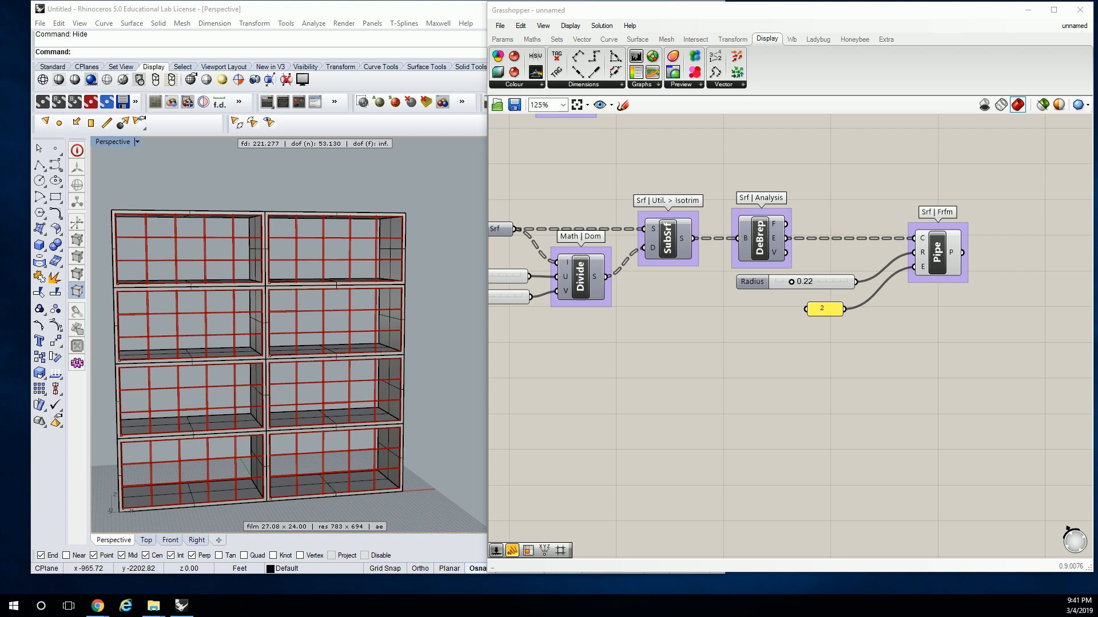
mouse_move(408, 241)
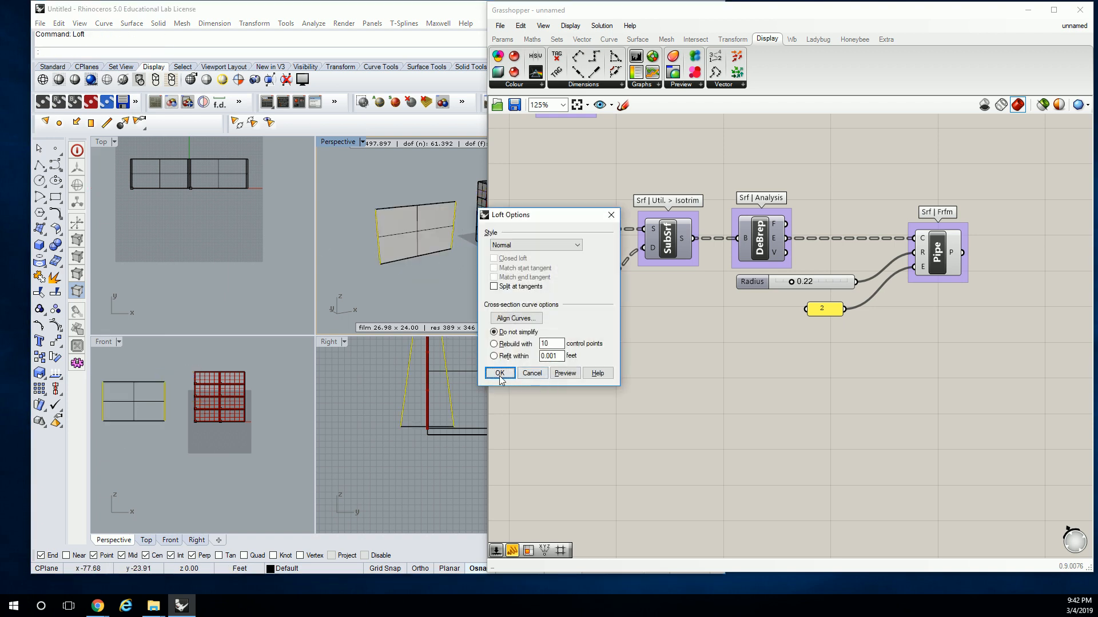
- Confirm the Loft options to create a single surface between the two grid outlines
click(498, 373)
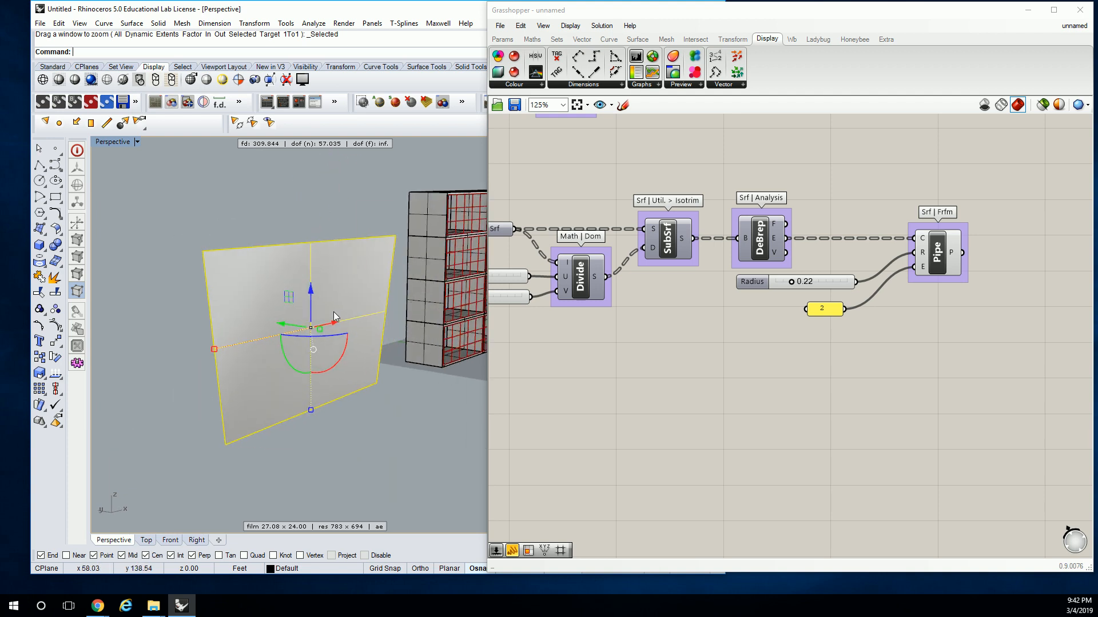
- Duplicate the Srf–Divide–SubSrf–DeBrep–Pipe group below the original and apply it to the lofted surface
scroll(down, 3)
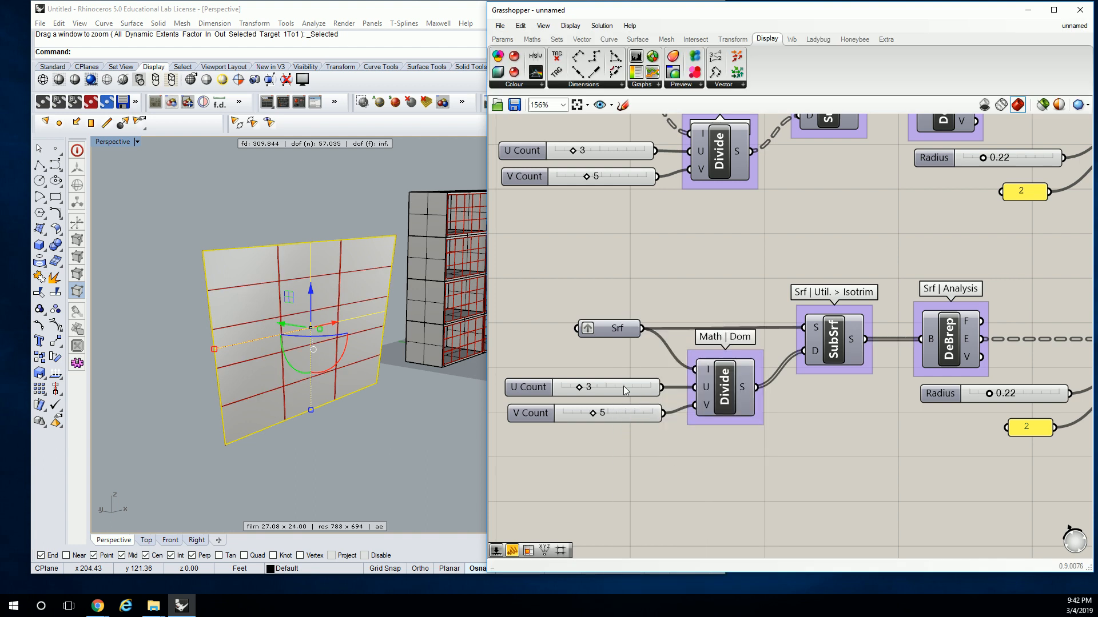
drag(308, 329, 392, 319)
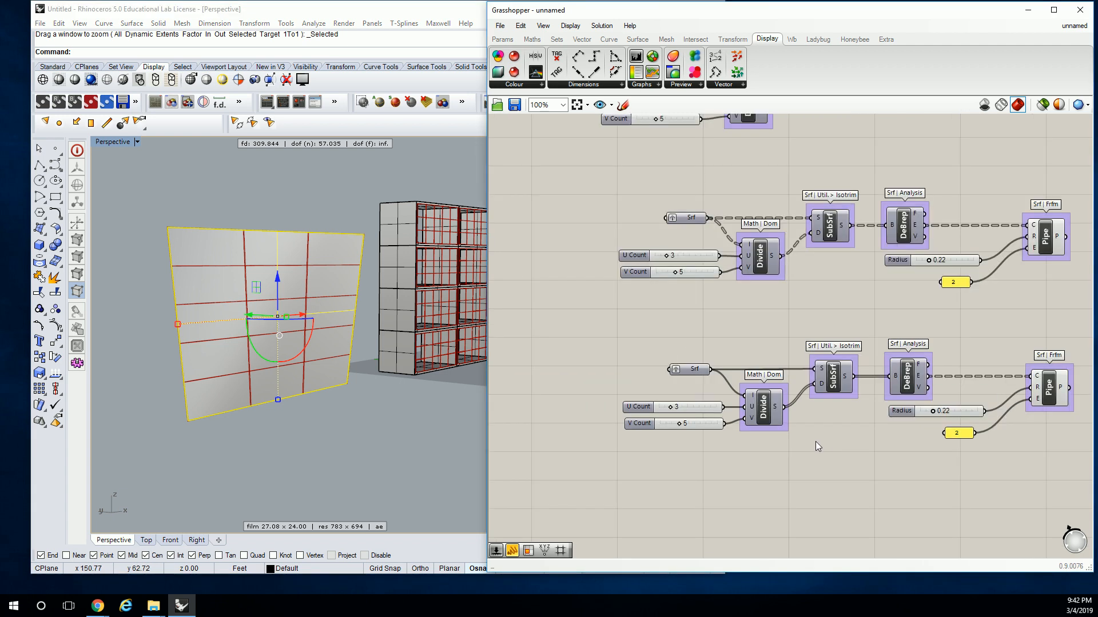
mouse_move(705, 409)
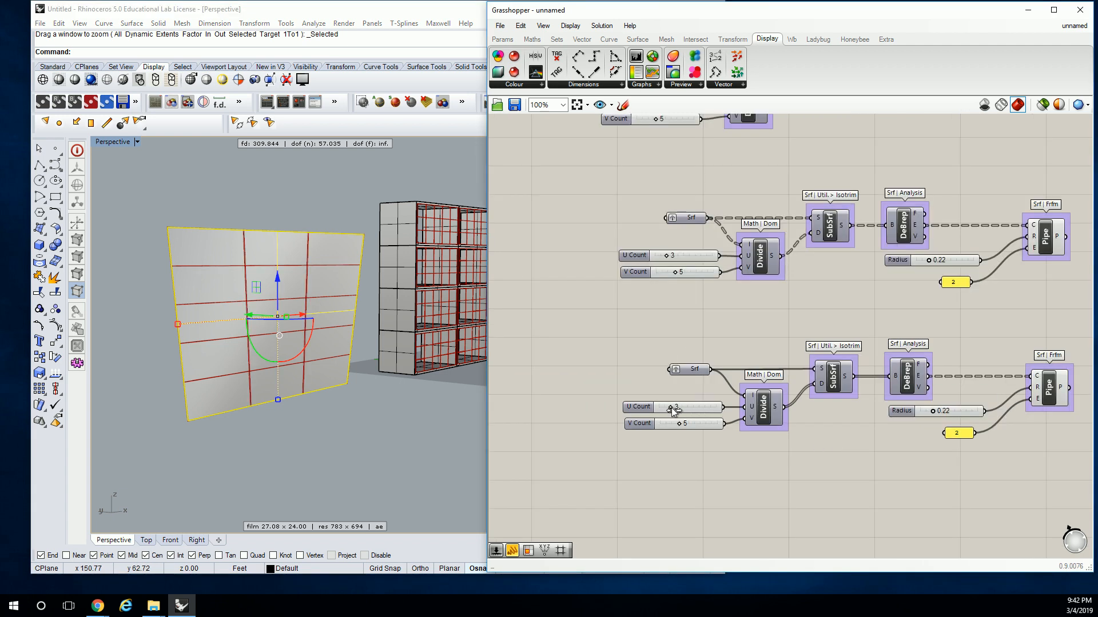
- Change the copied definition's V Count slider from 5 to 3
click(689, 406)
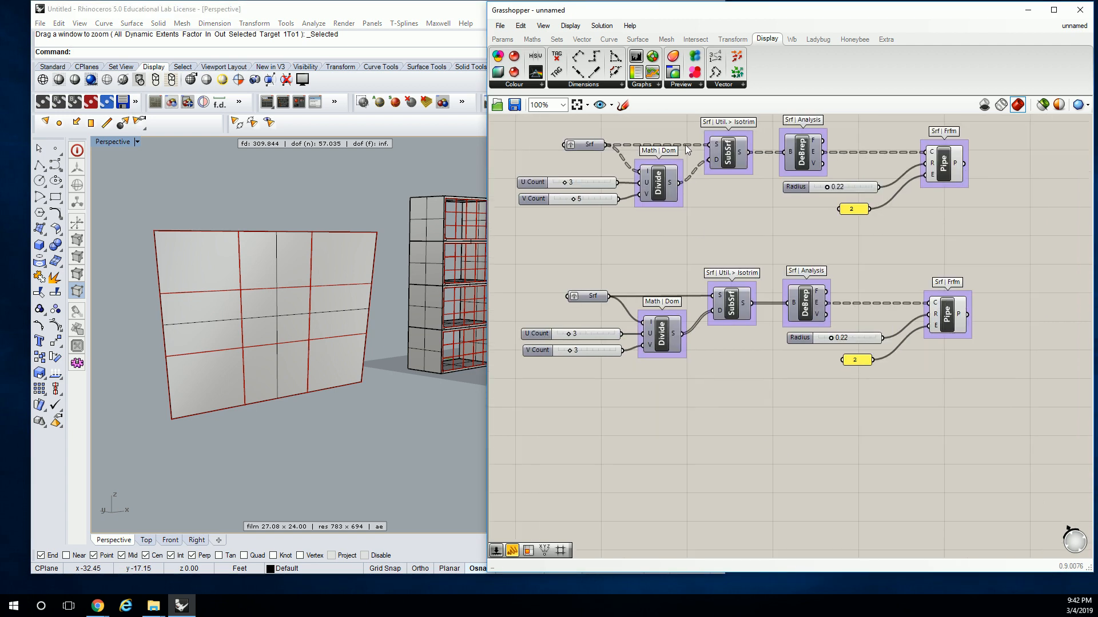
mouse_move(377, 307)
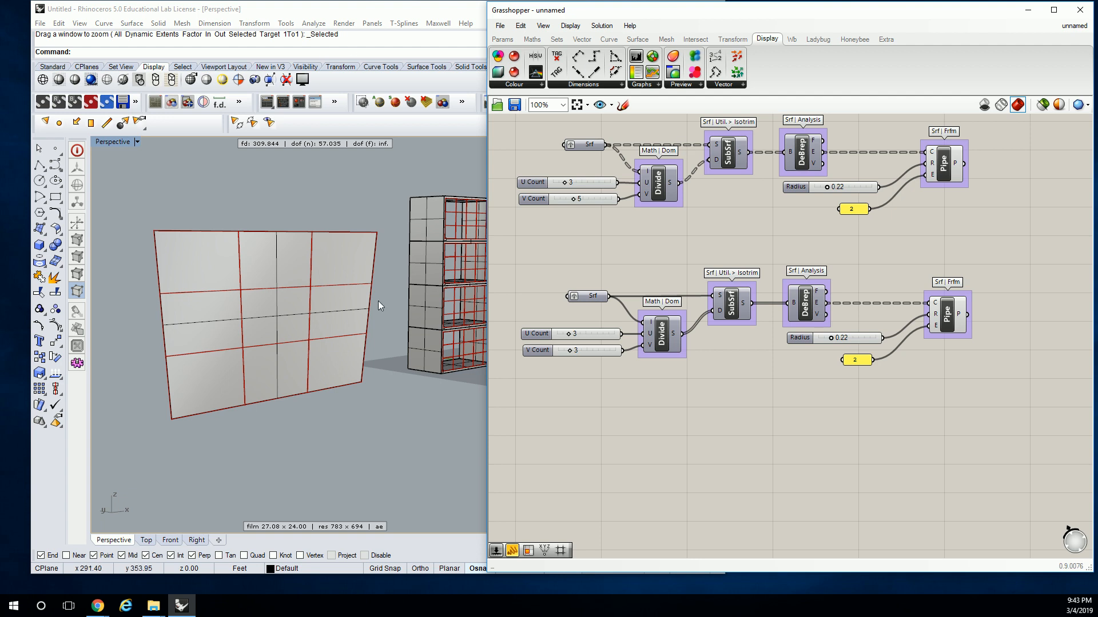
mouse_move(689, 142)
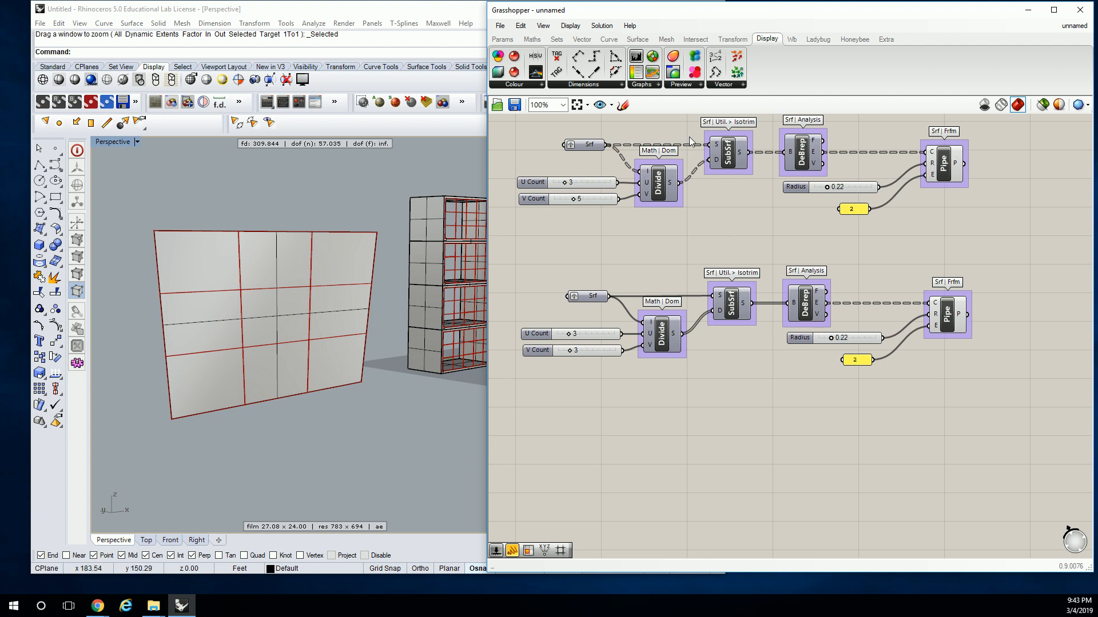
- Label panel centroids via Area and Point List, with index size about 4.5–5
click(532, 39)
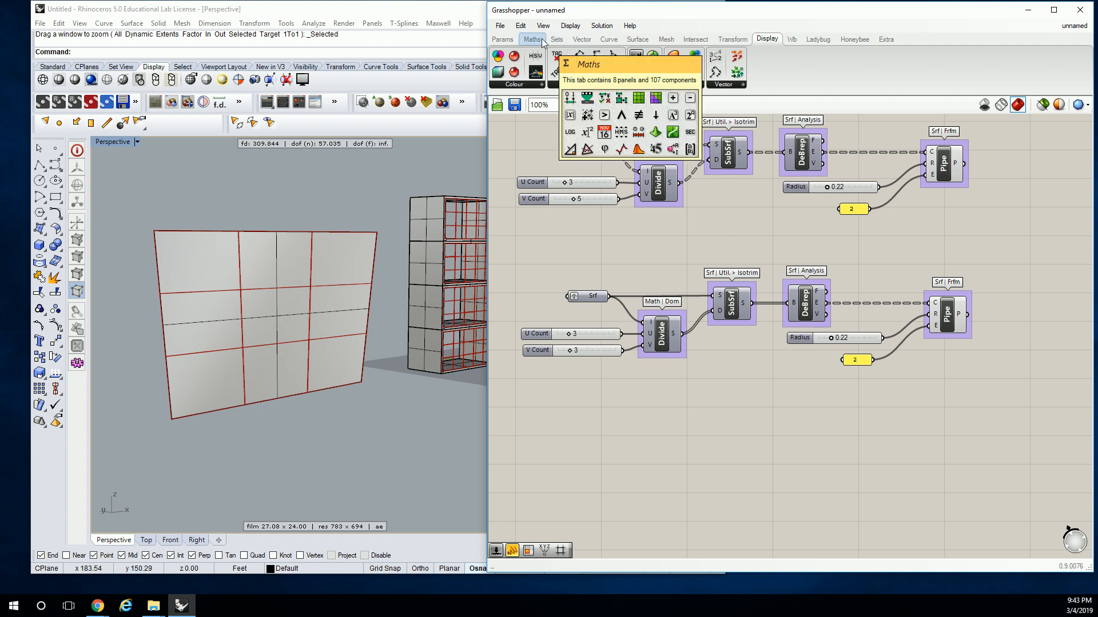
click(636, 38)
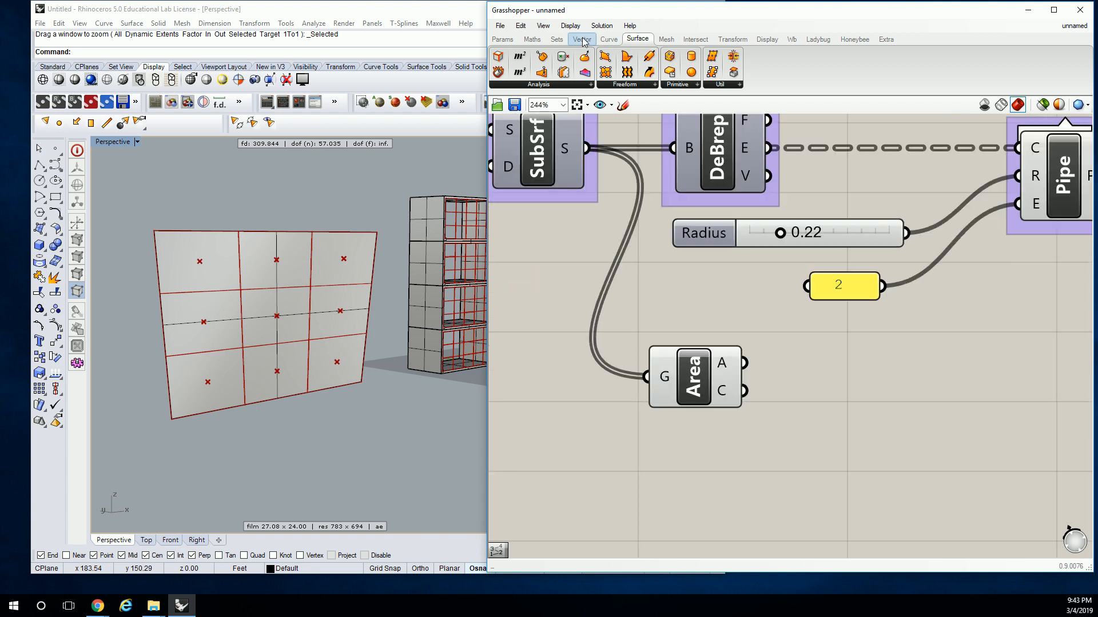
click(766, 39)
text(0)
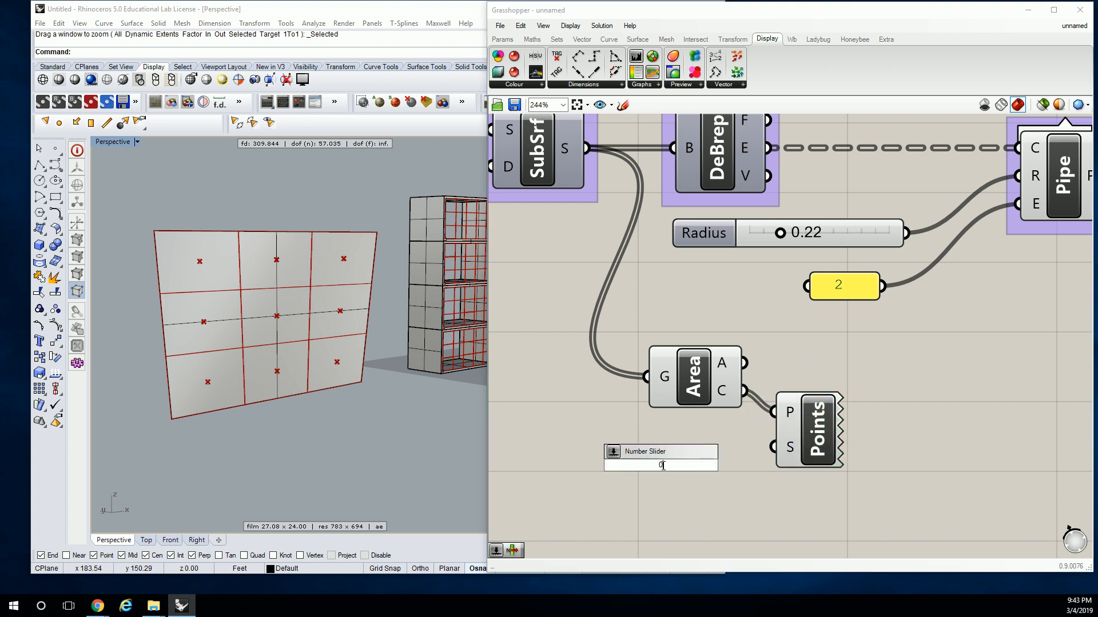
text(<5.00)
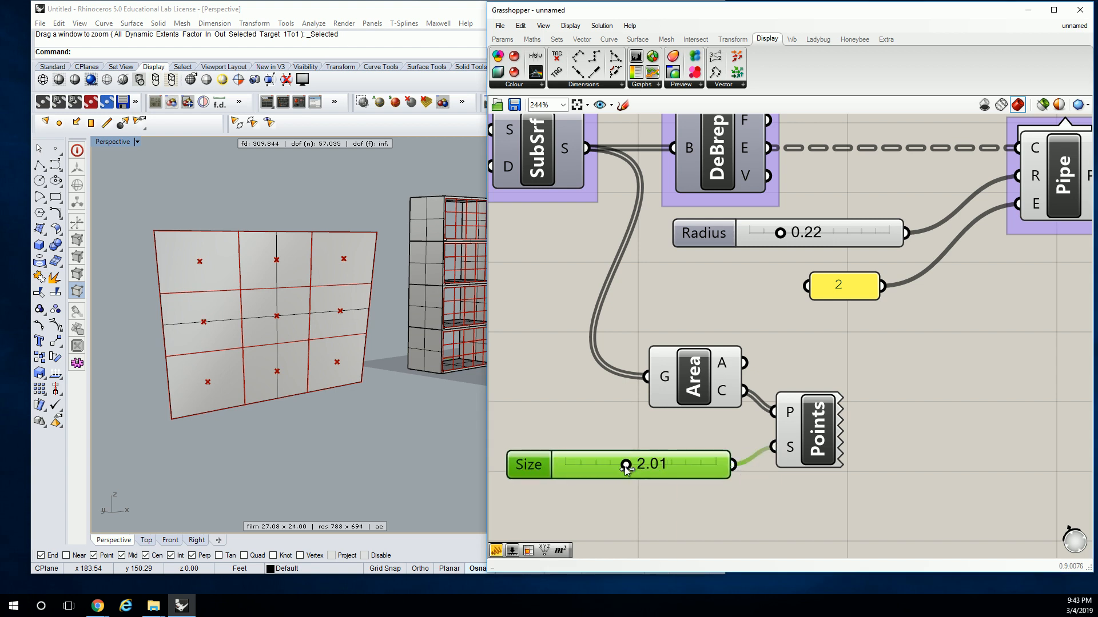
drag(625, 464, 704, 465)
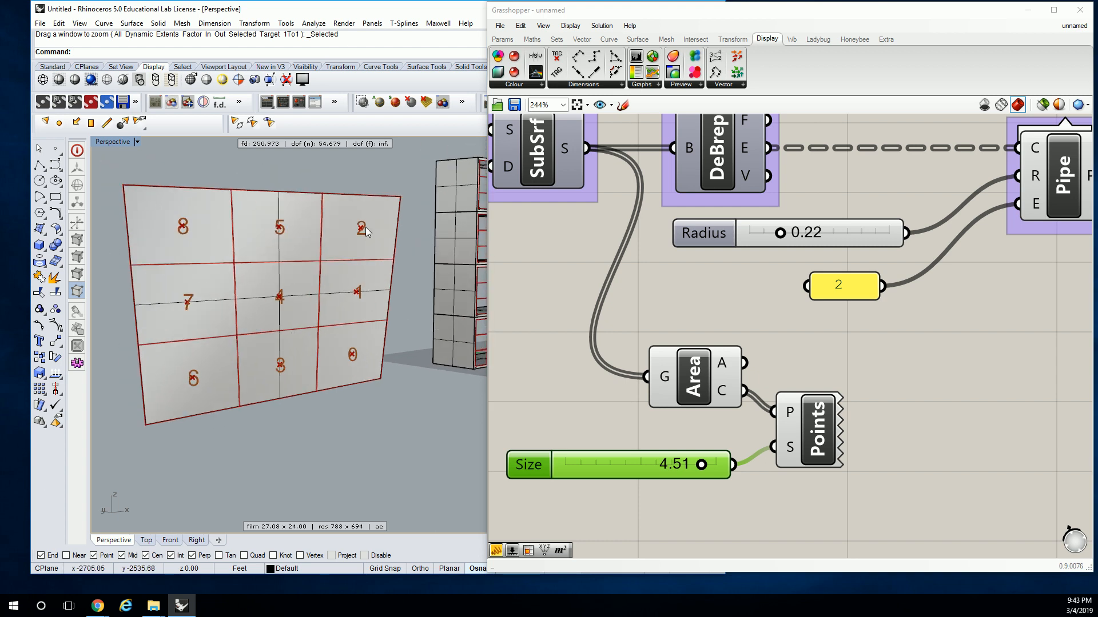
mouse_move(192, 309)
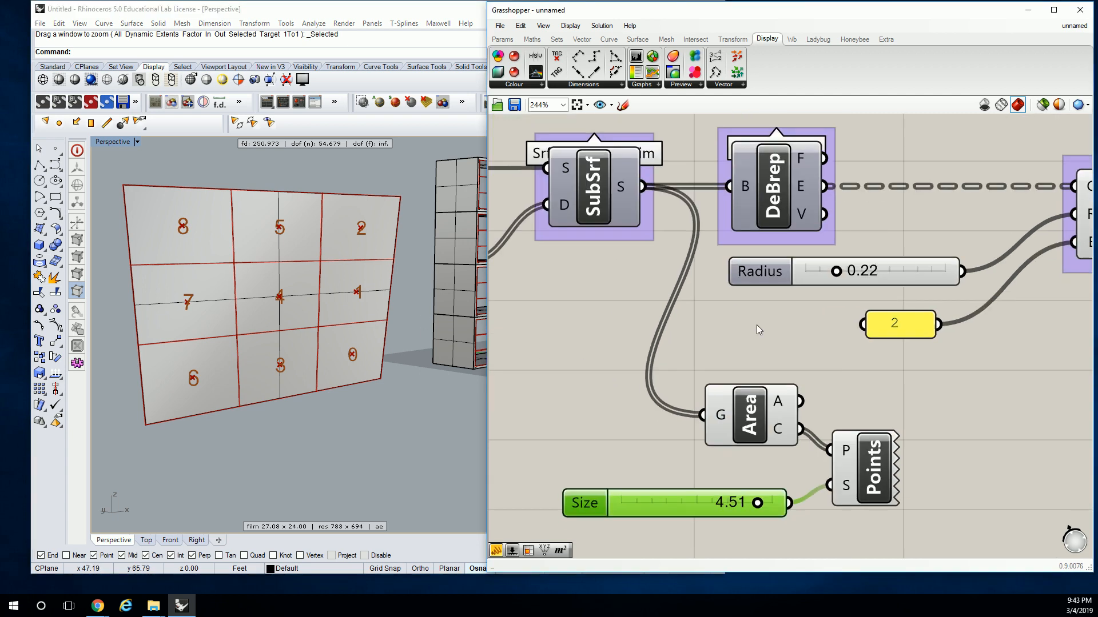
scroll(down, 3)
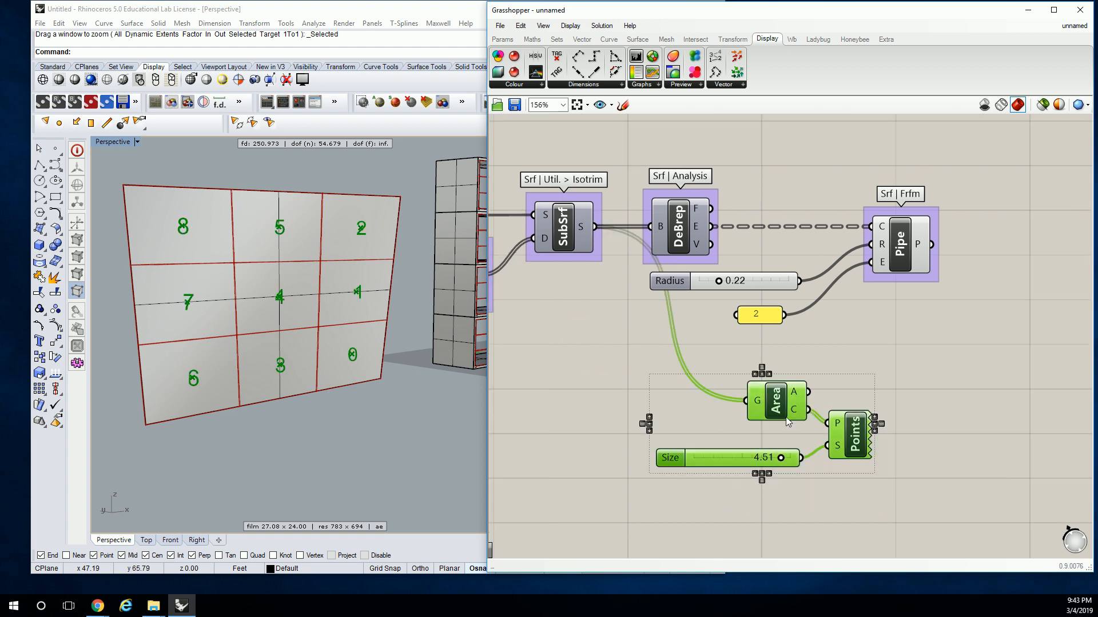
drag(774, 400, 656, 406)
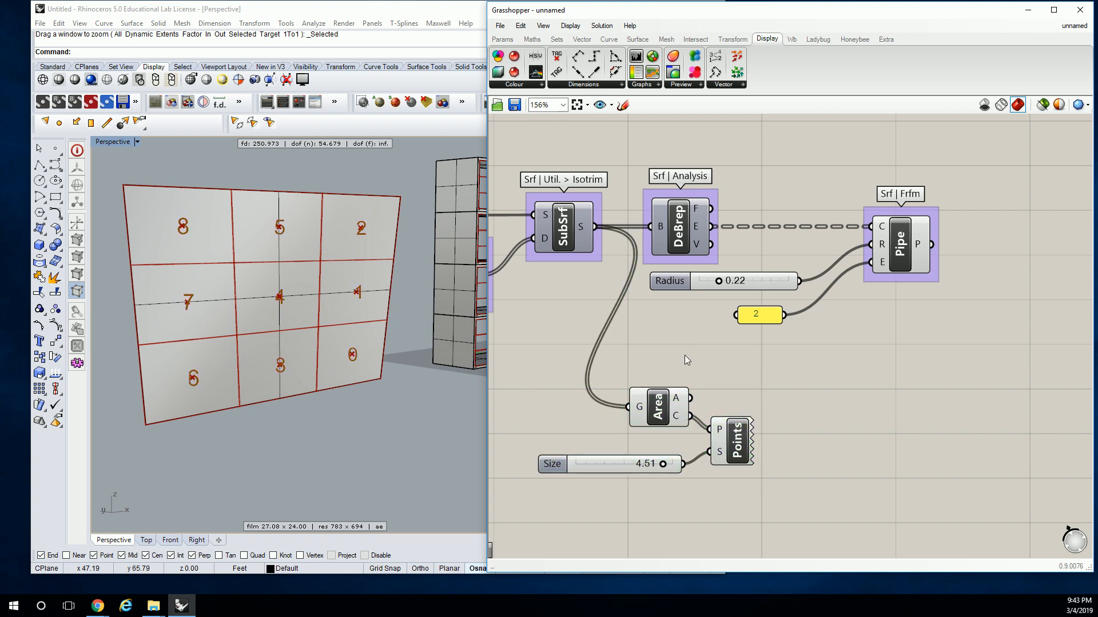
mouse_move(280, 275)
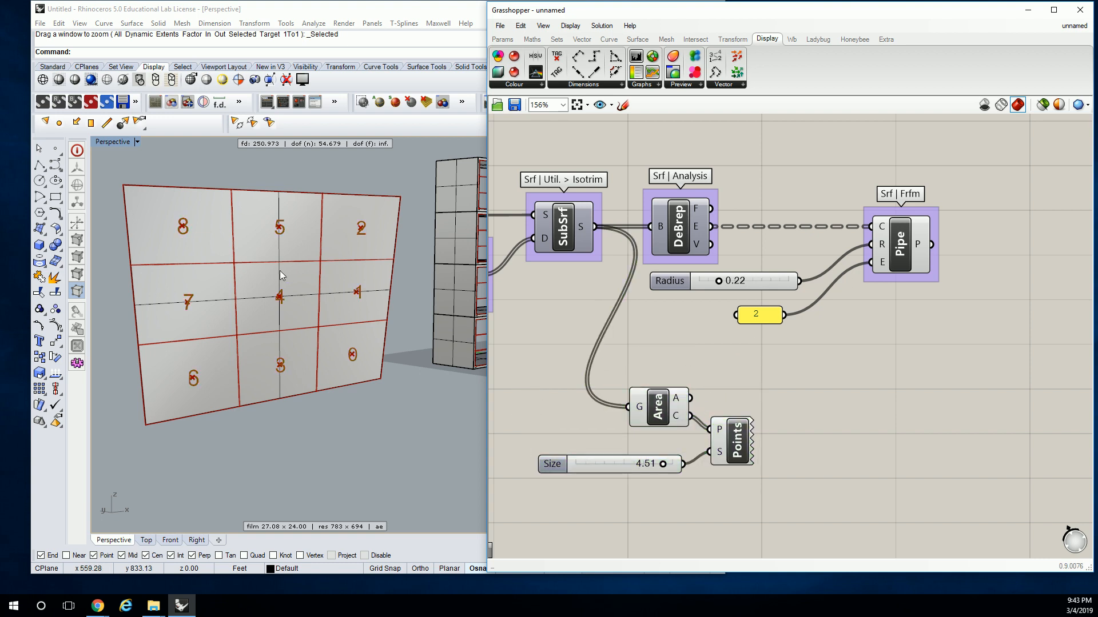
mouse_move(163, 308)
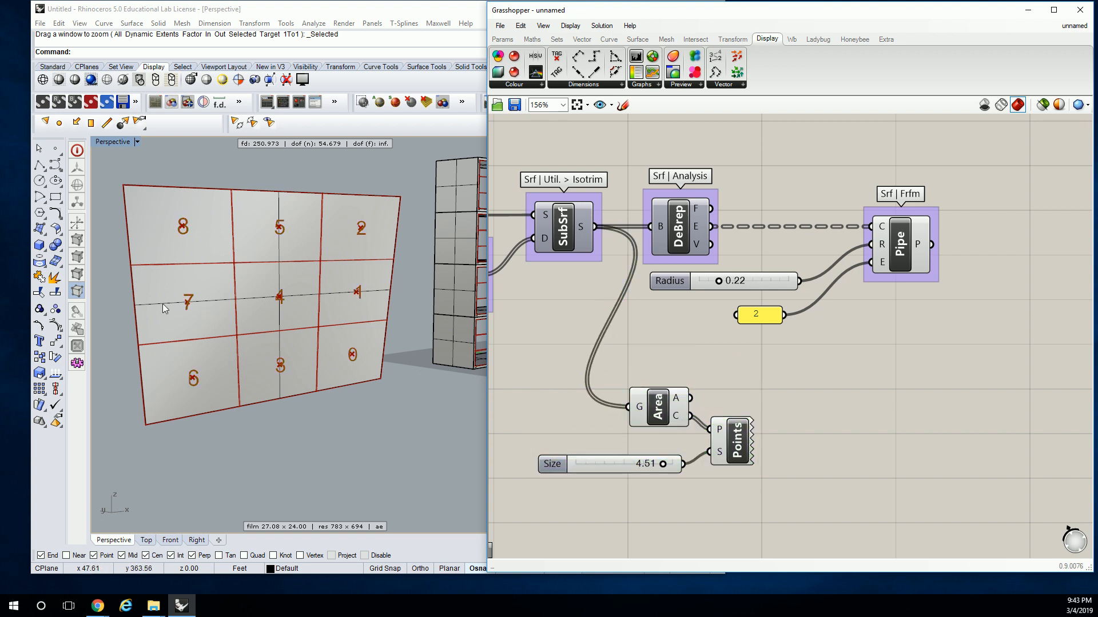
mouse_move(349, 317)
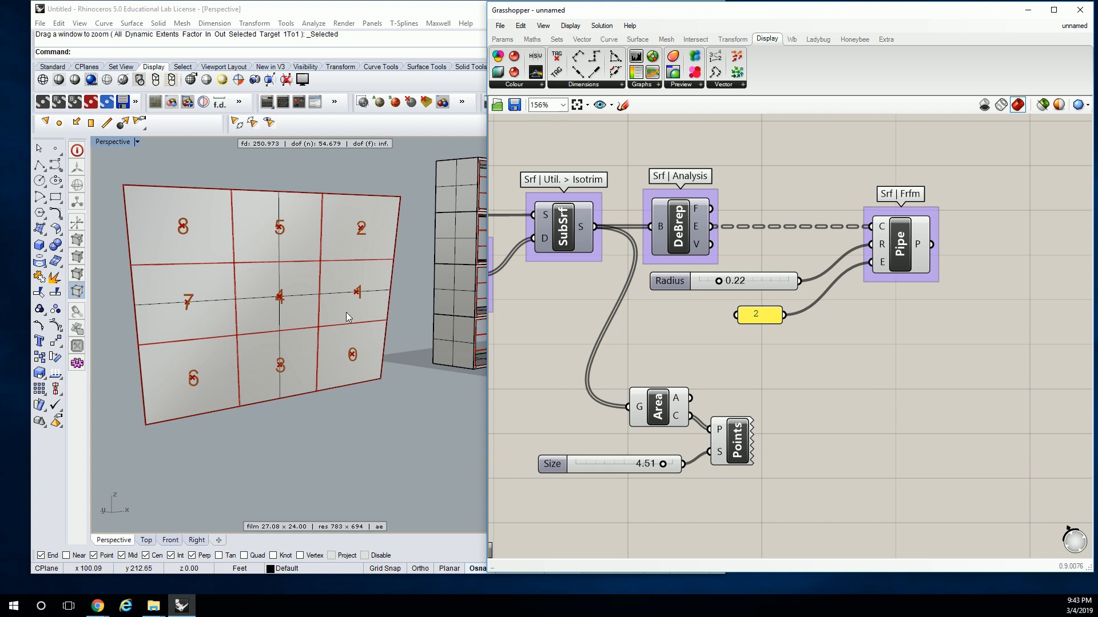
click(531, 40)
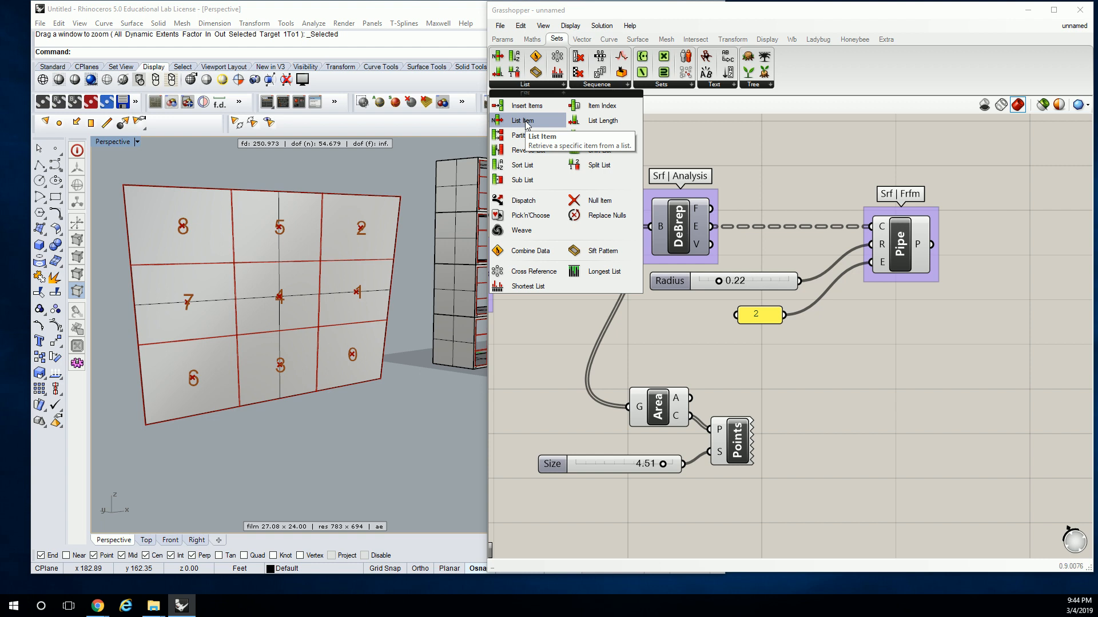
- Place a List Item component fed by SubSrf's panel list
click(524, 121)
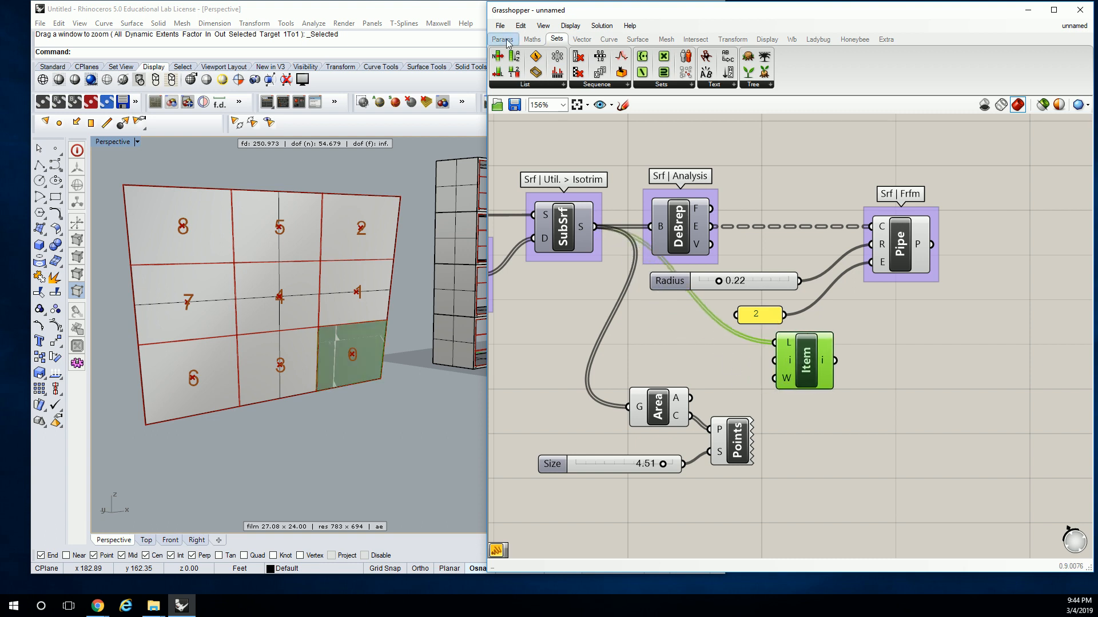
click(502, 38)
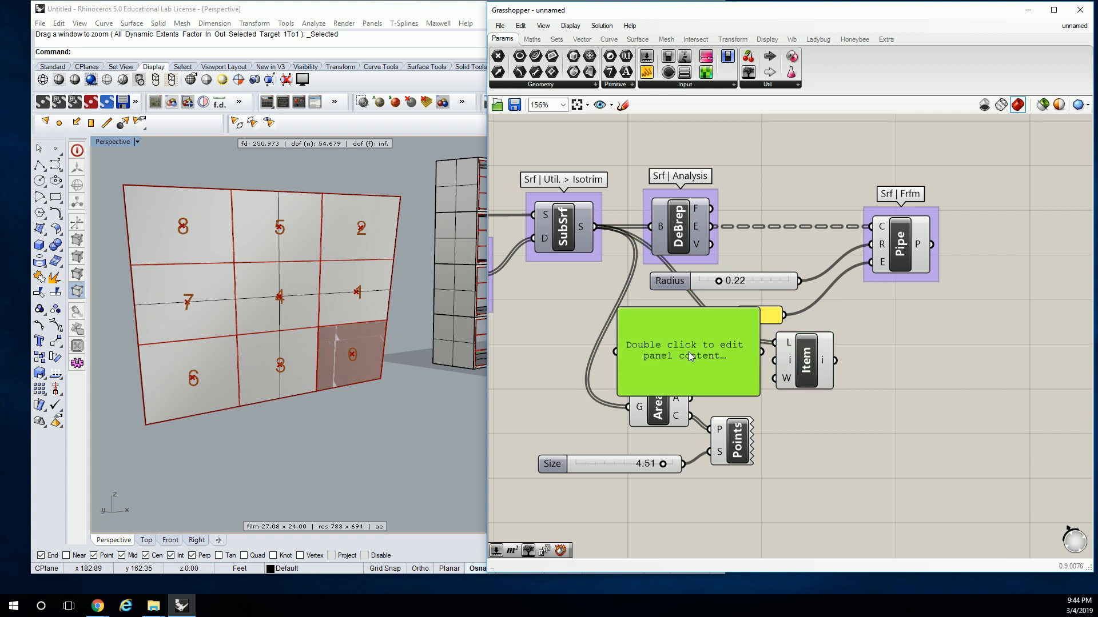
- Enter indices 1, 4 and 7 on separate lines in the new panel
double_click(689, 350)
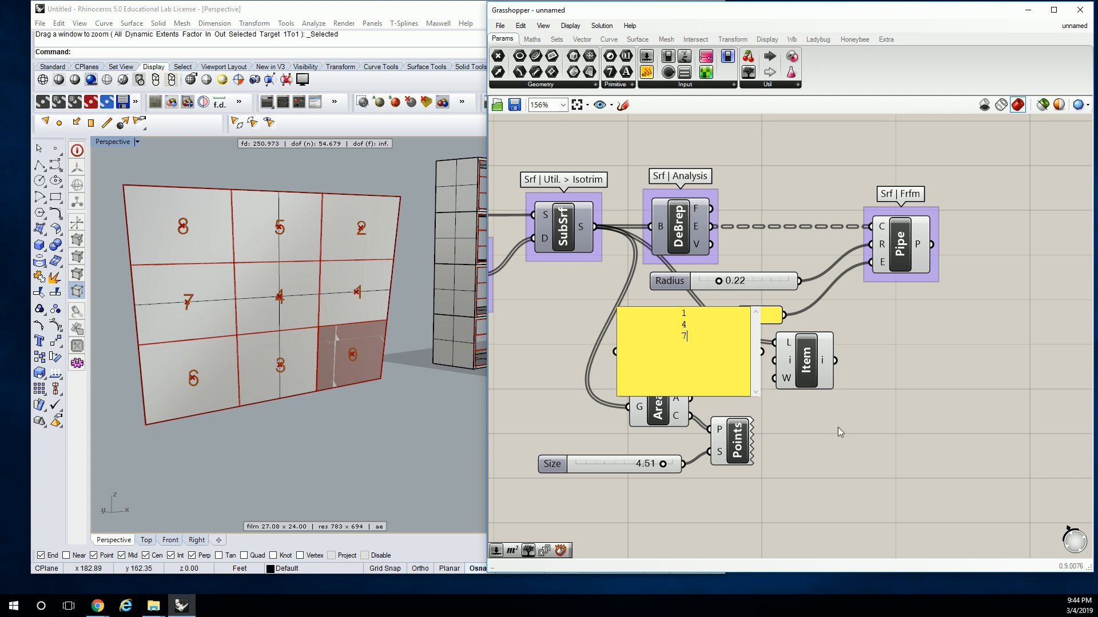
right_click(683, 350)
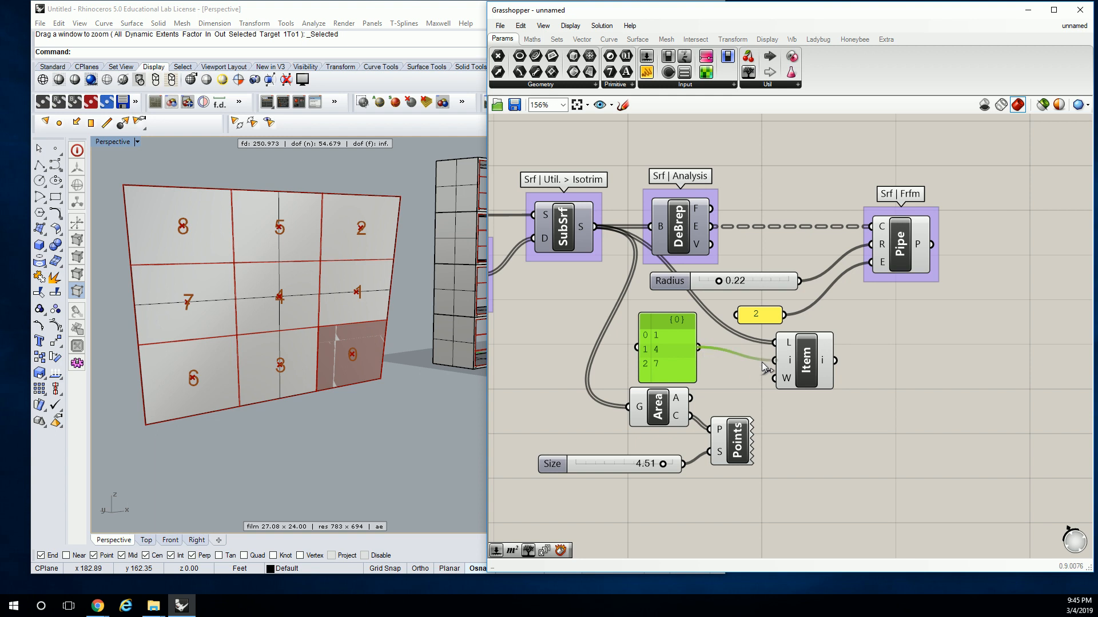
mouse_move(804, 361)
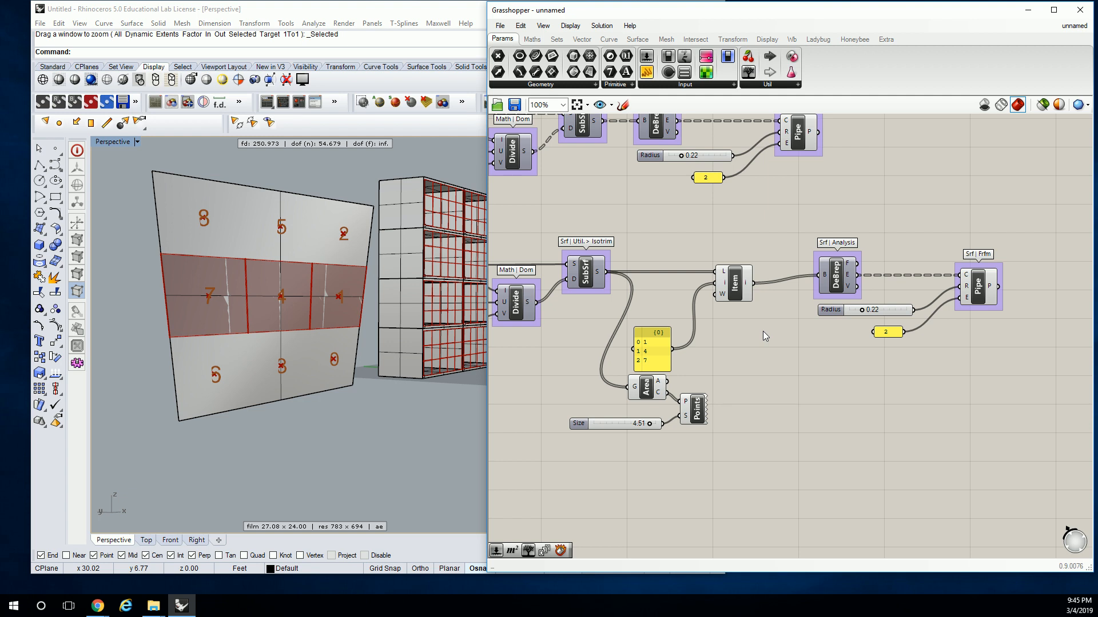
mouse_move(802, 321)
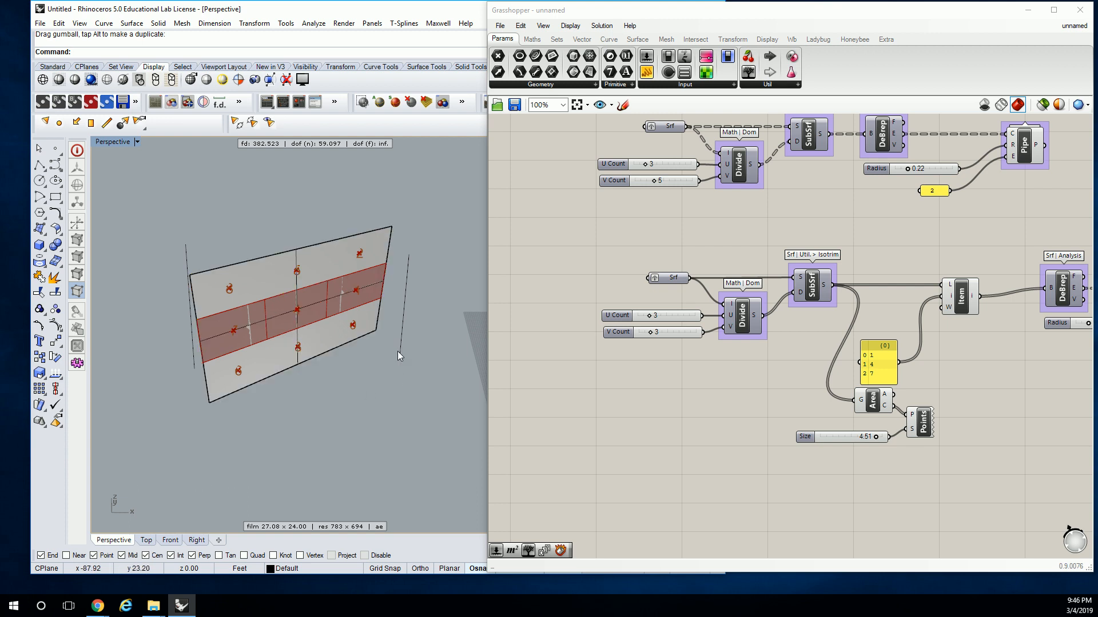
mouse_move(398, 318)
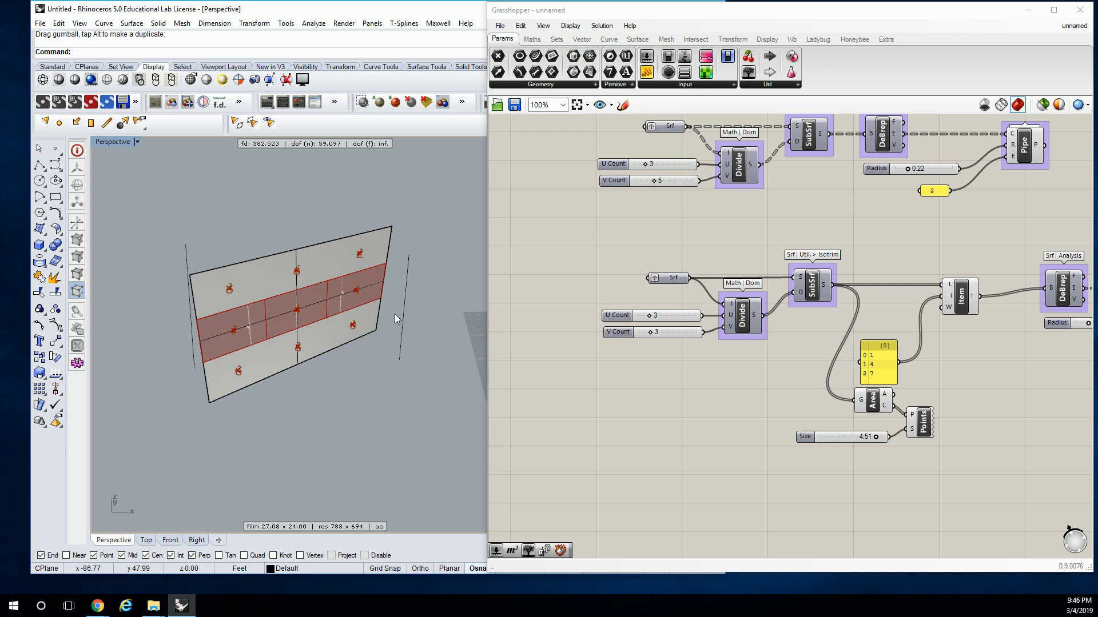
mouse_move(665, 217)
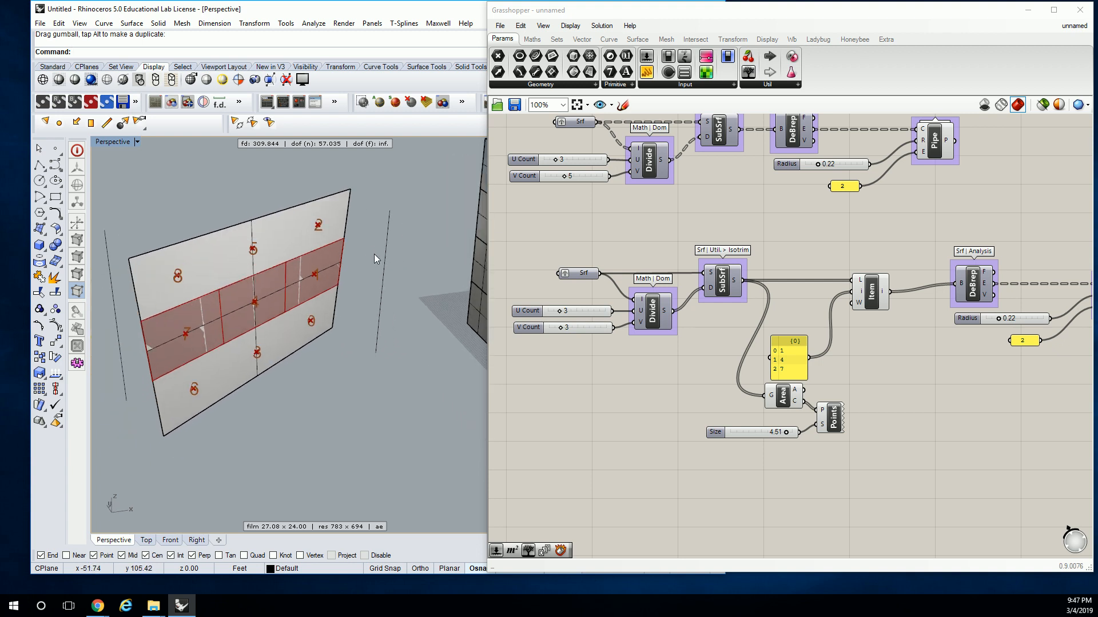
mouse_move(486, 240)
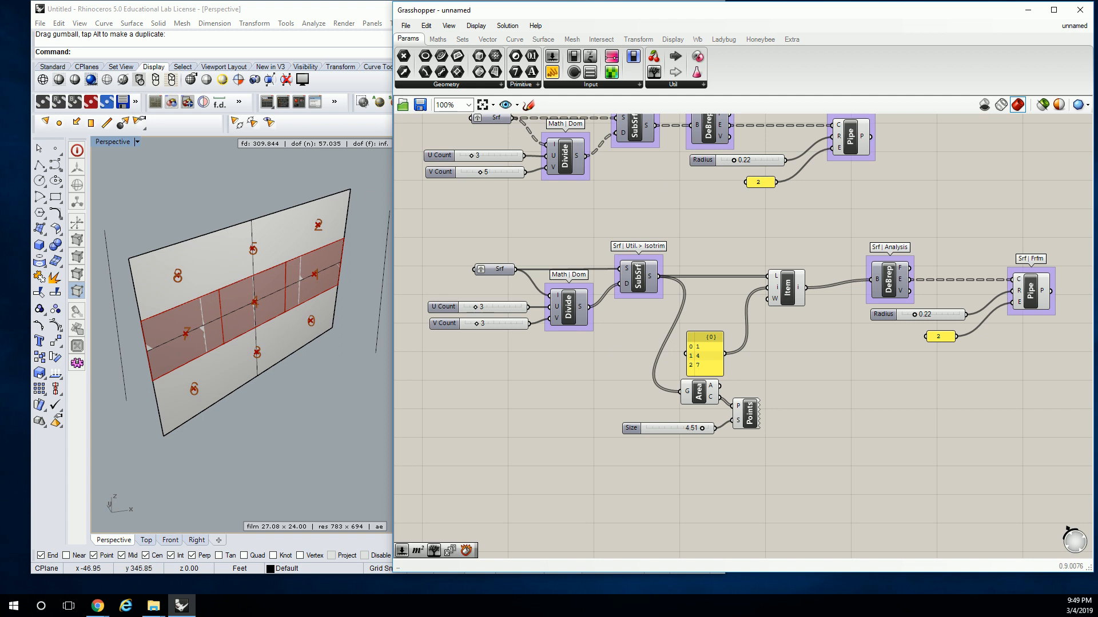
mouse_move(96, 152)
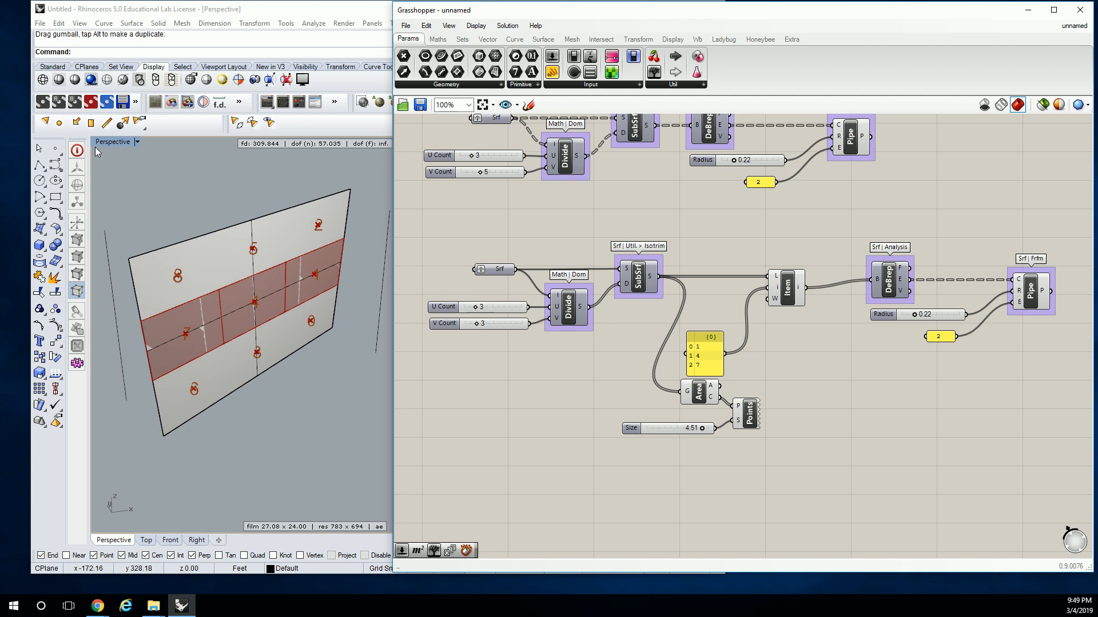